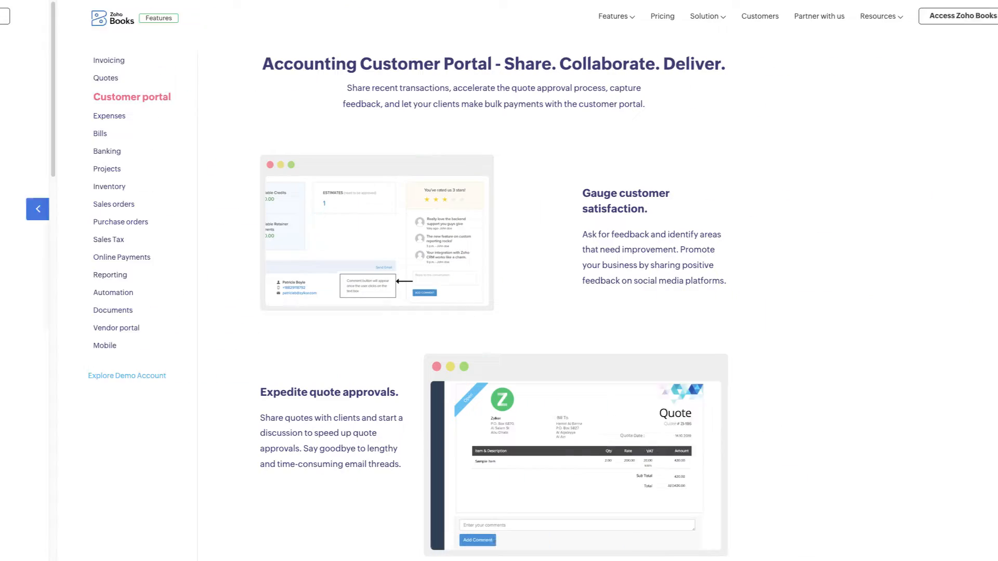
- Open the Zoho Books Customer portal features page on feedback and quote approvals
click(37, 209)
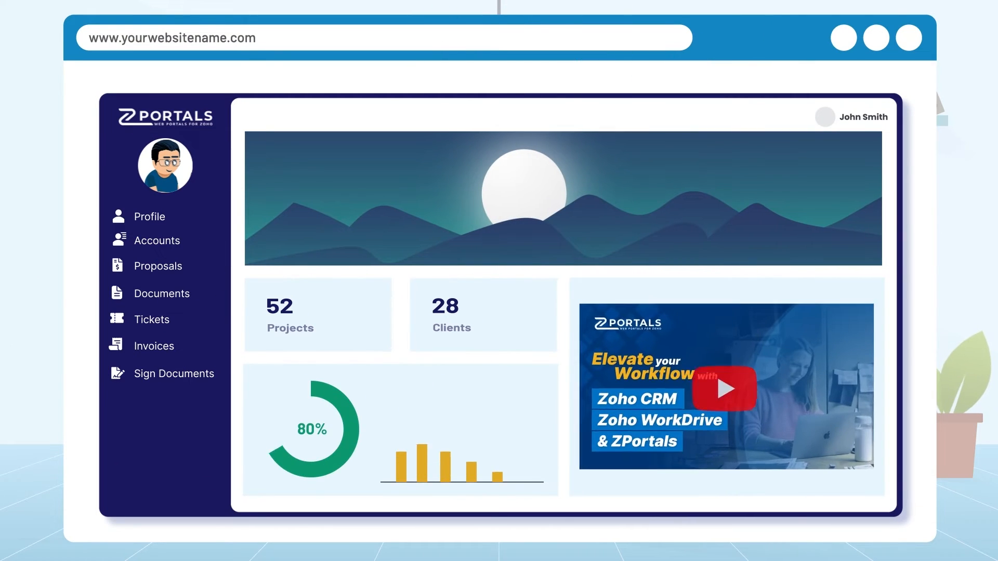
- View the demo portal's account form, quotation page and Asgardia Inc. dashboard
click(158, 241)
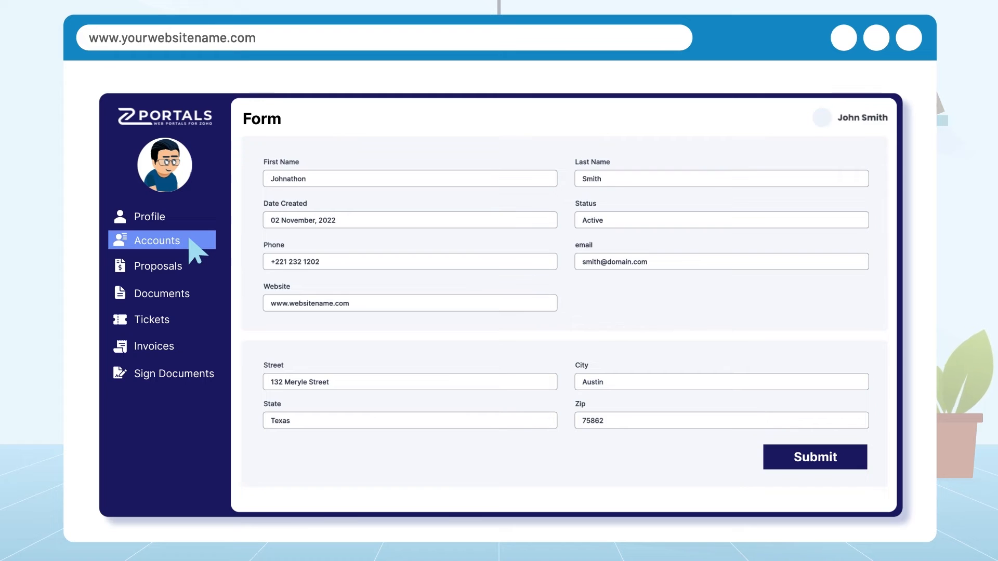
click(157, 266)
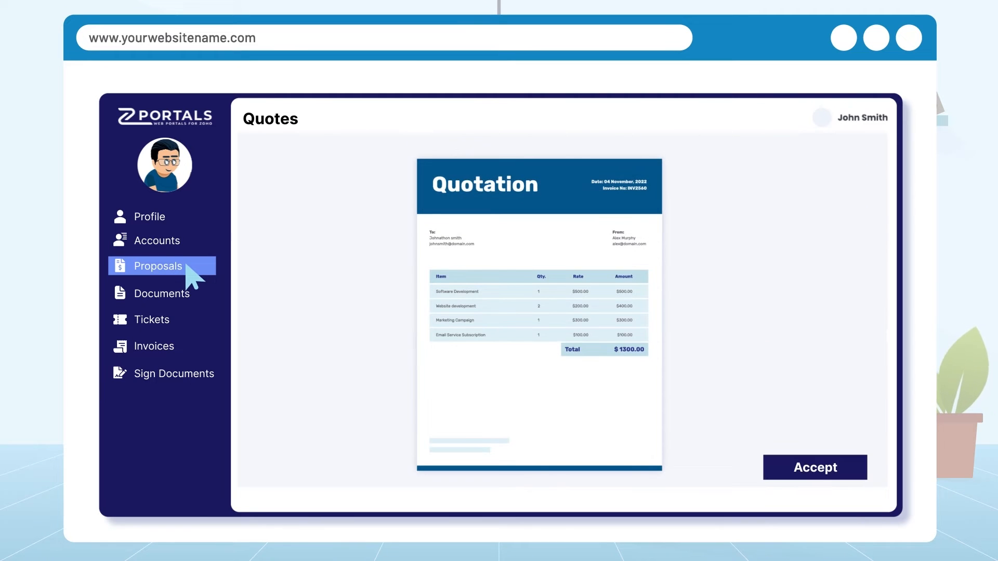
click(152, 320)
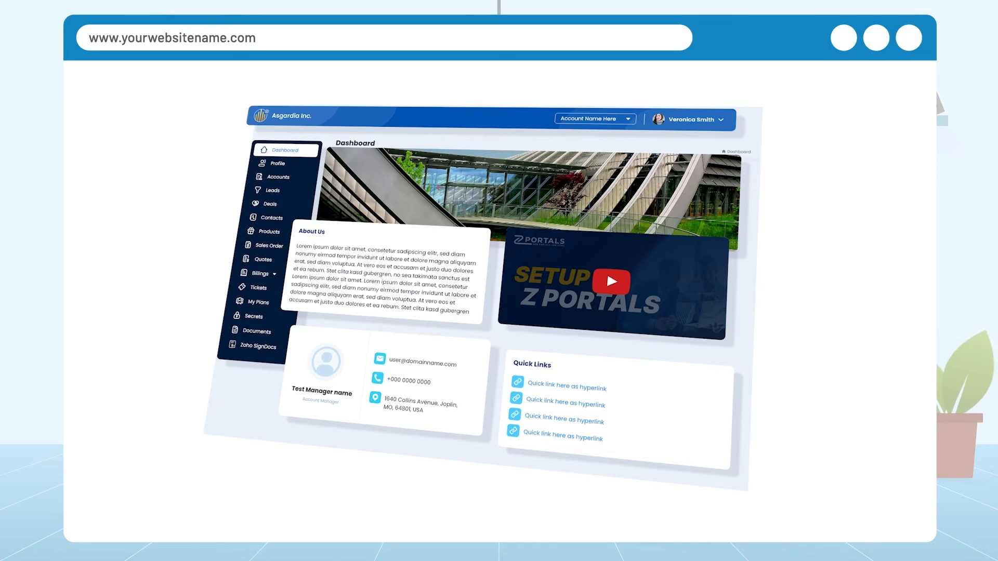
click(734, 138)
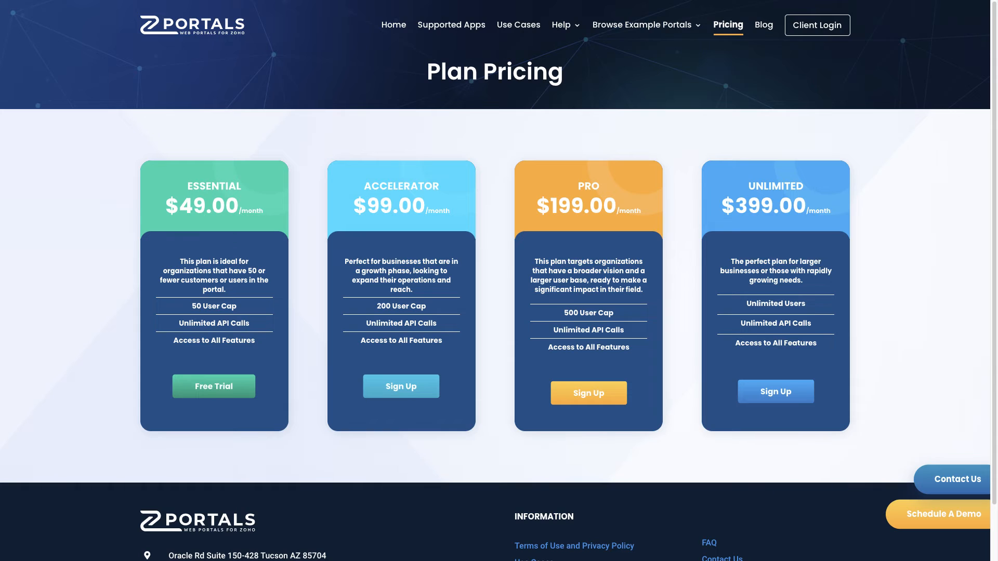
- Open ZPortals' Supported Apps page listing Zoho CRM, Books, Desk and Sign
click(451, 25)
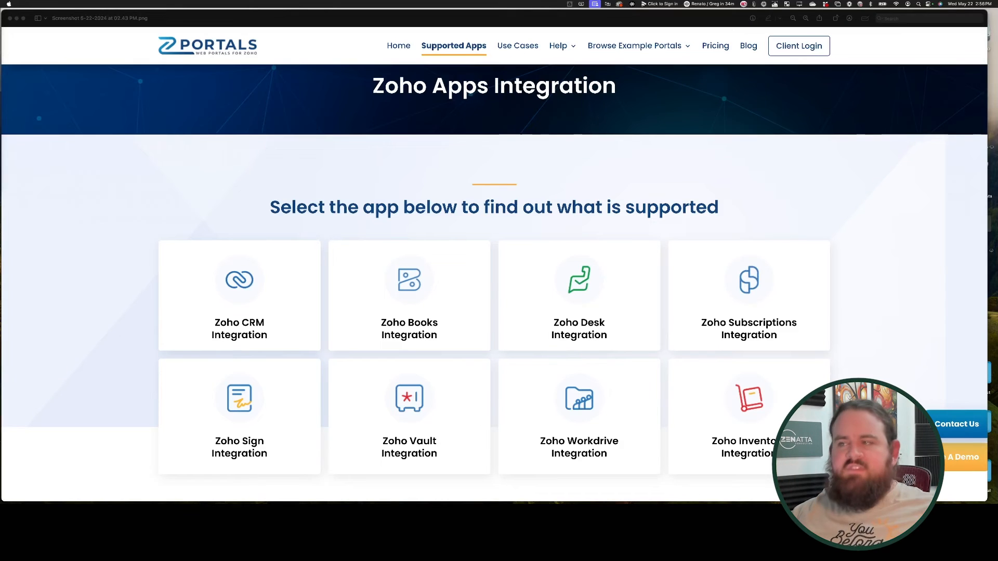